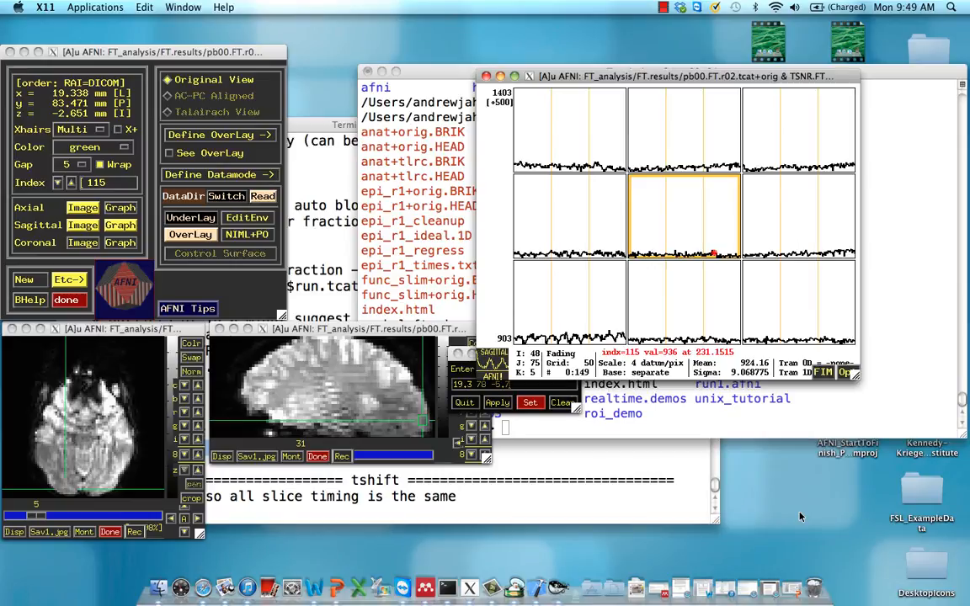
mouse_move(616, 475)
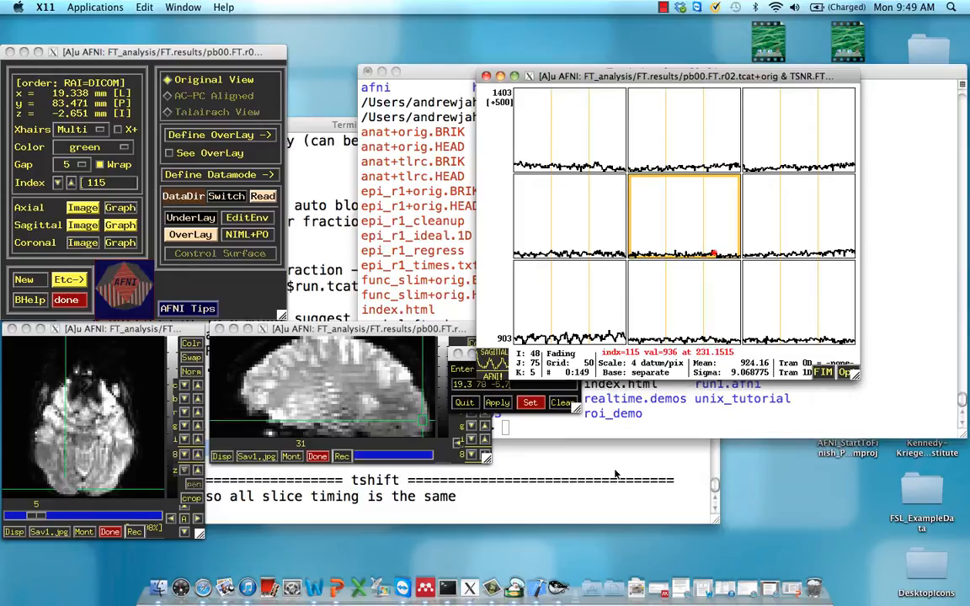
mouse_move(502, 470)
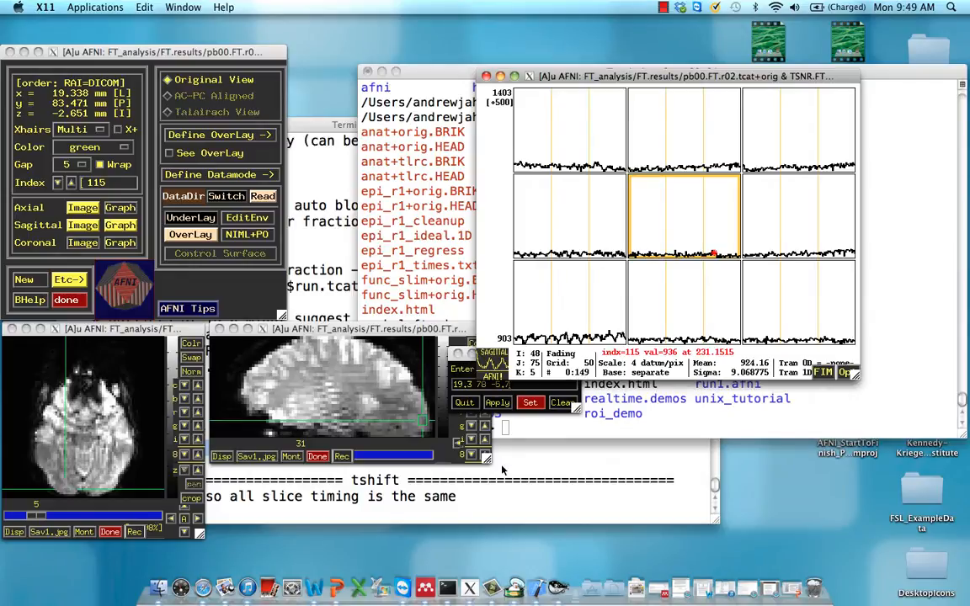
mouse_move(374, 352)
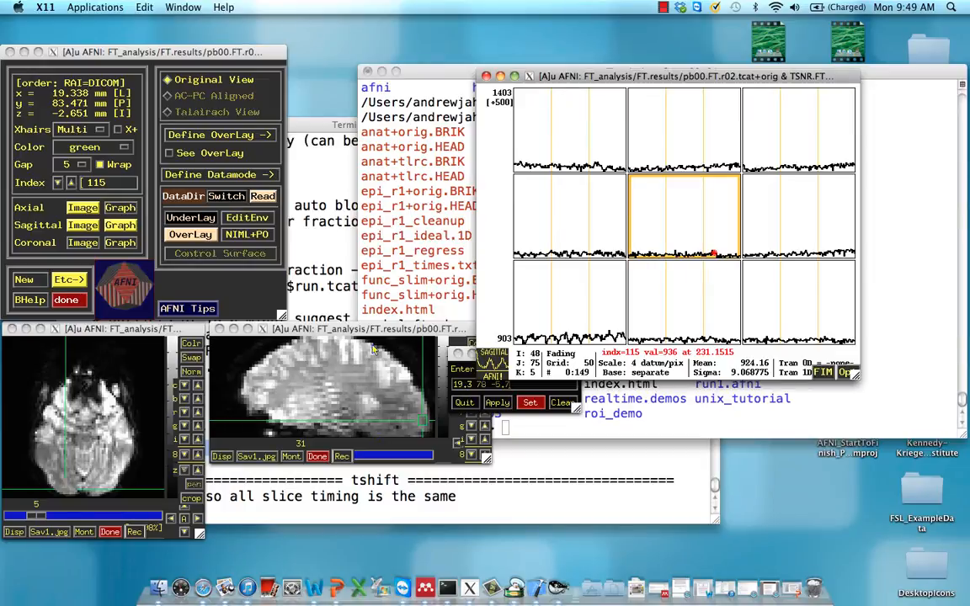
mouse_move(354, 361)
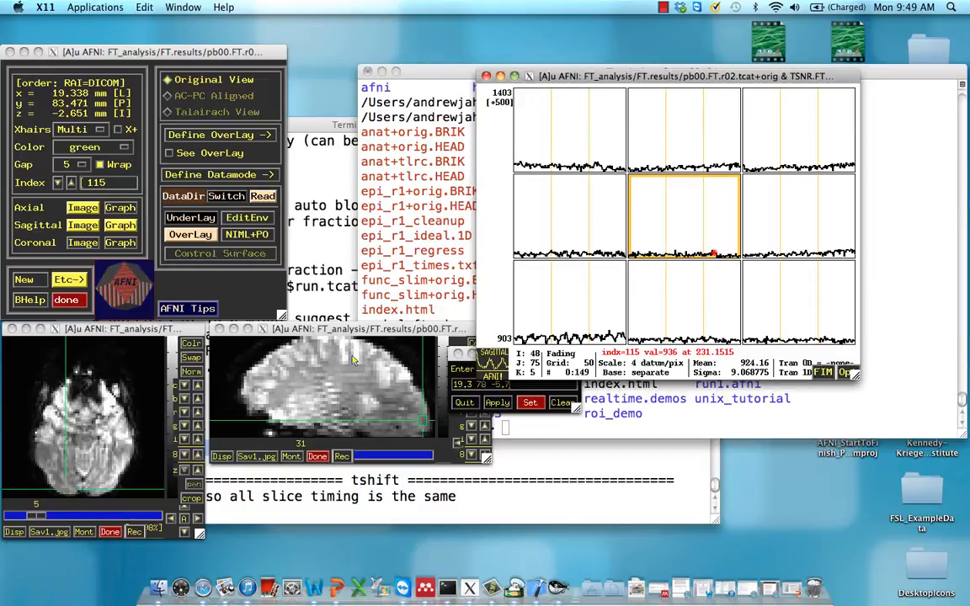
mouse_move(439, 419)
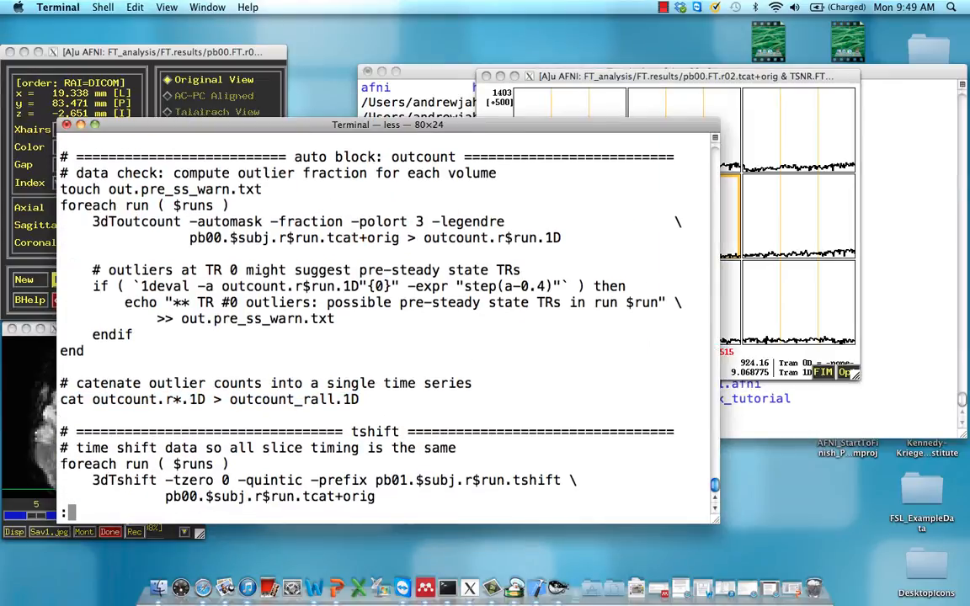
- Page down in less to the 3dTshift -quintic command and the start of the volreg block
scroll(down, 3)
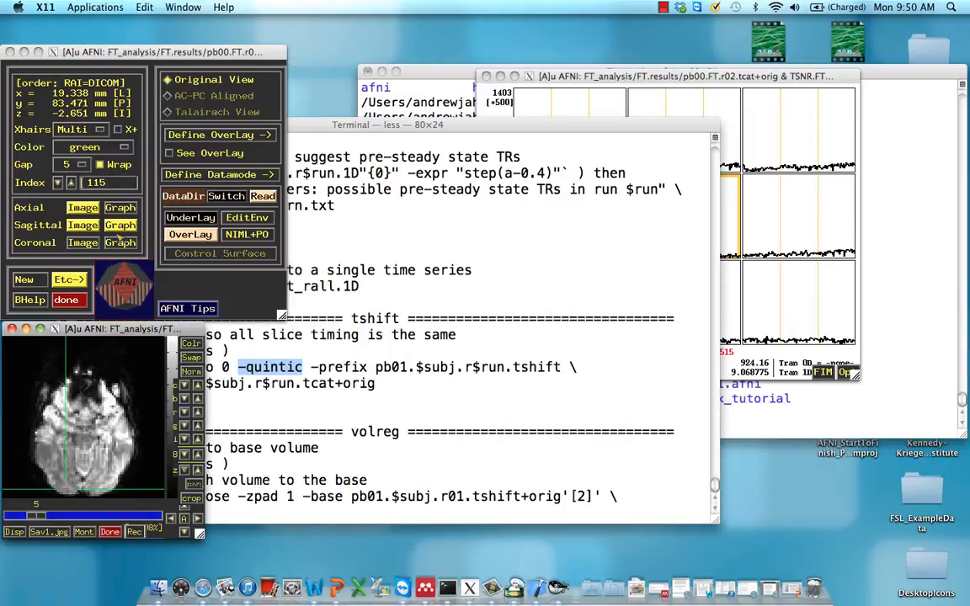
- Bring the sagittal slice forward, then switch to the afni shell now in FT_analysis/FT.results
click(83, 226)
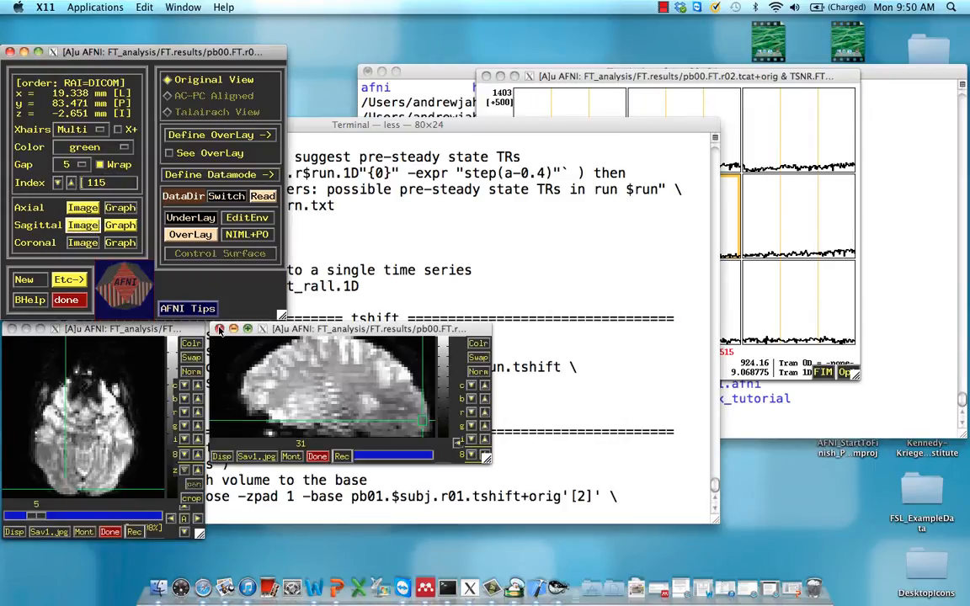
click(219, 328)
text(3di)
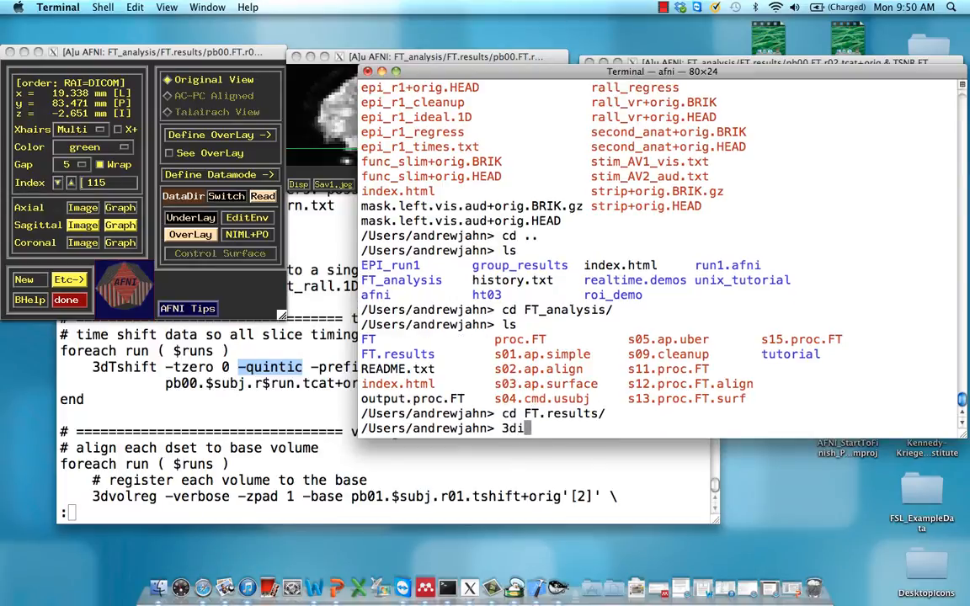
- Run 3dinfo -VERB on pb00.FT.r01.tcat+orig and grep for the slice-timing offsets
text(nfo)
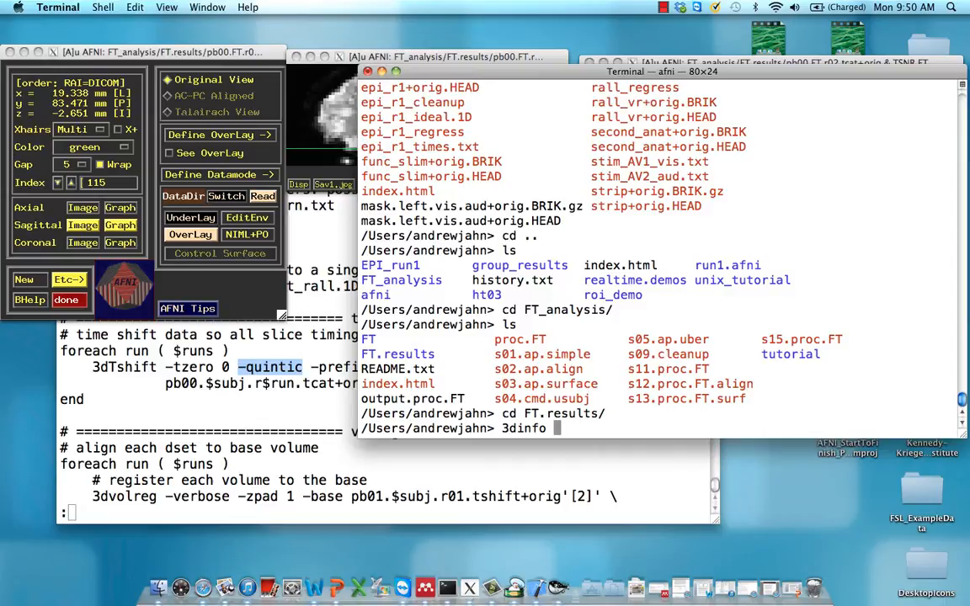
text(pb00.FT.r01.tcat+orig.)
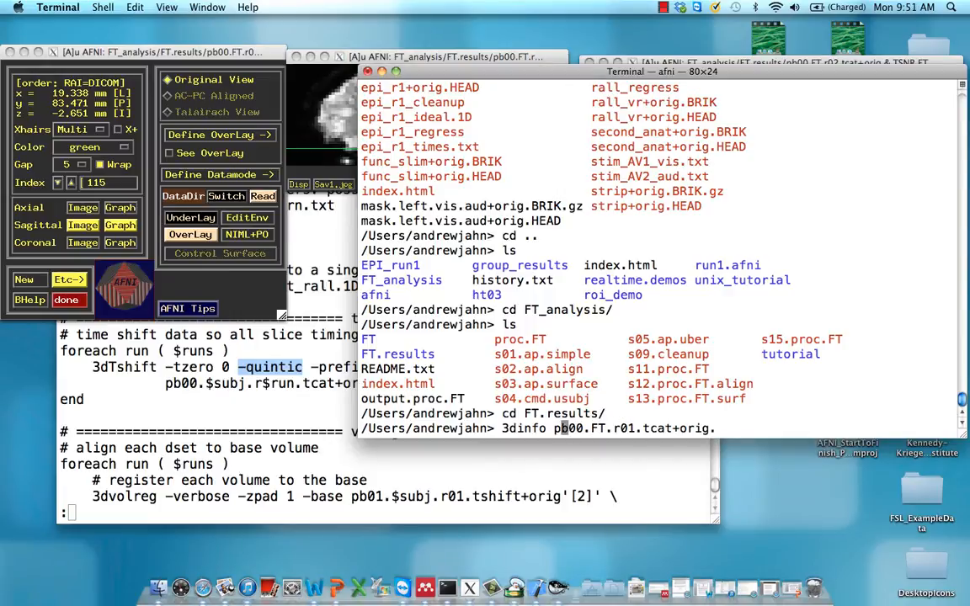
text(-VERB)
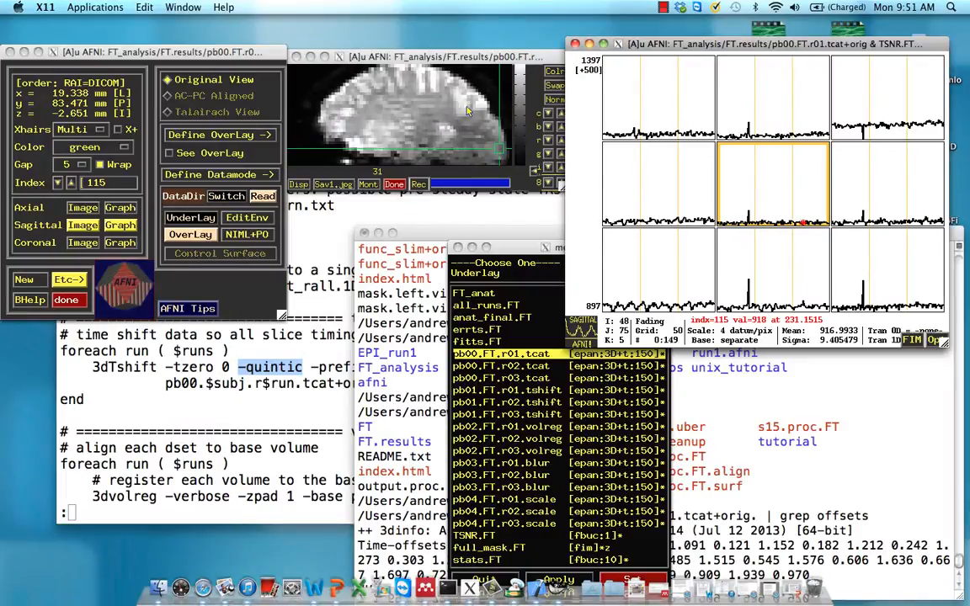
mouse_move(362, 134)
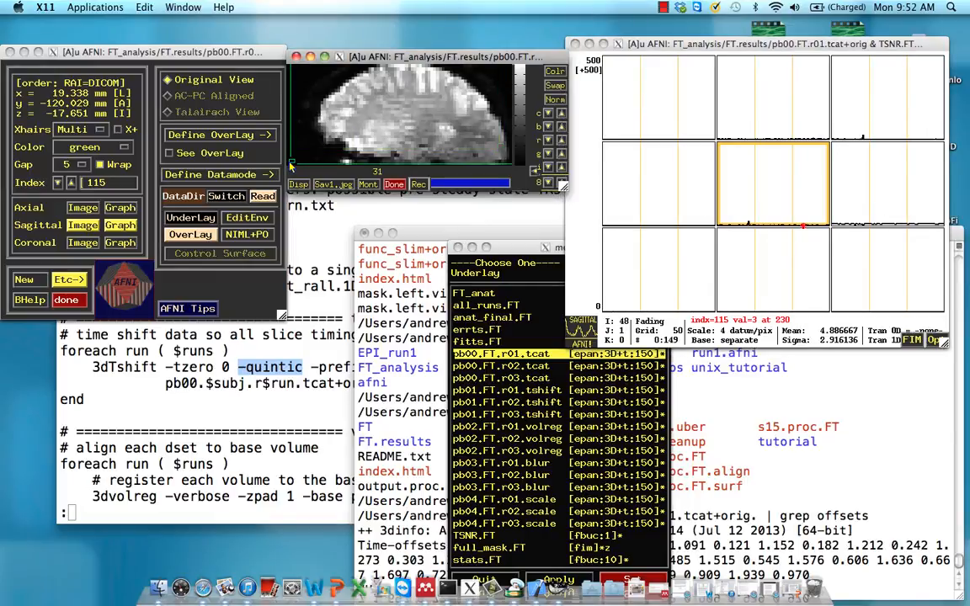
mouse_move(335, 165)
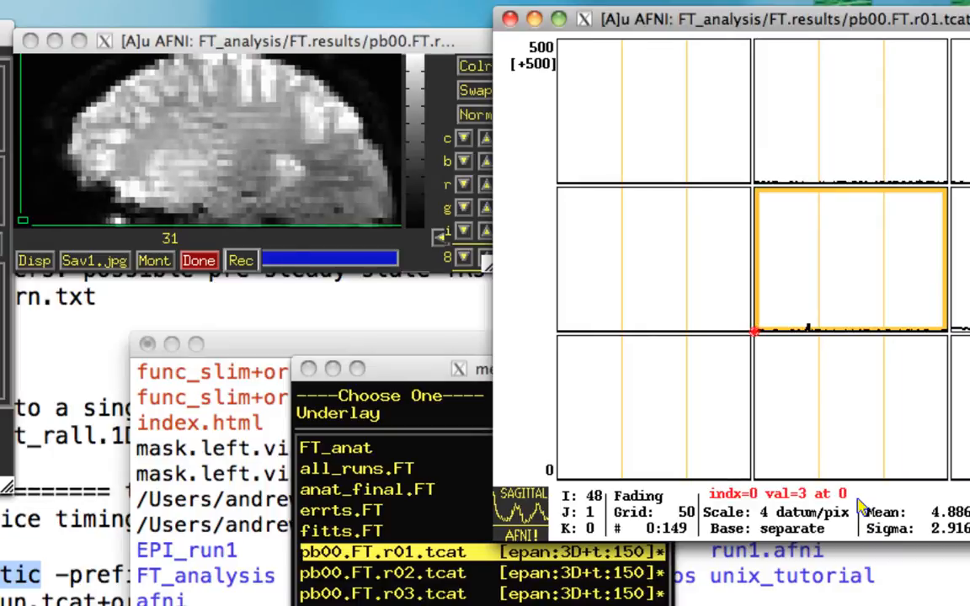
mouse_move(25, 226)
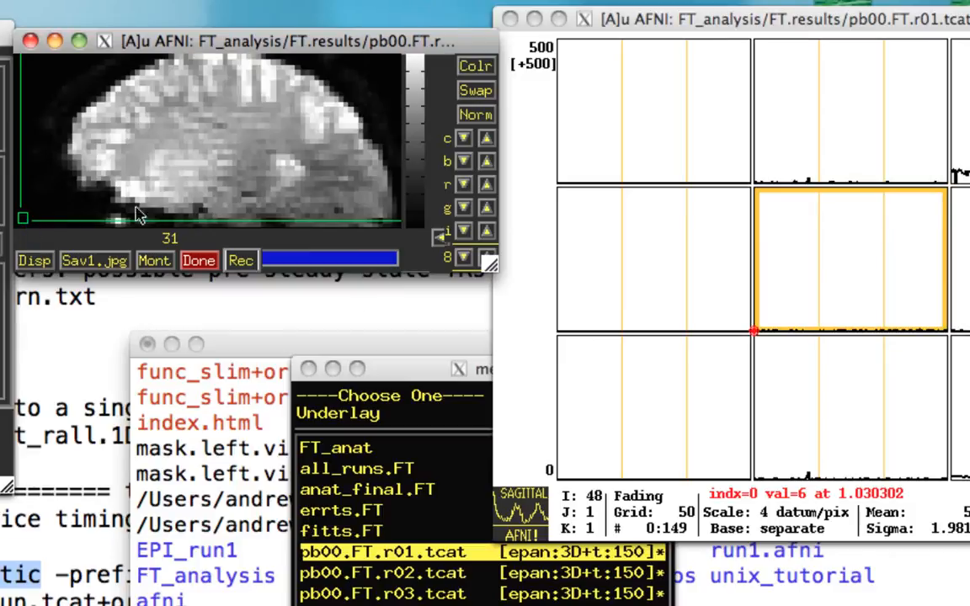
mouse_move(444, 384)
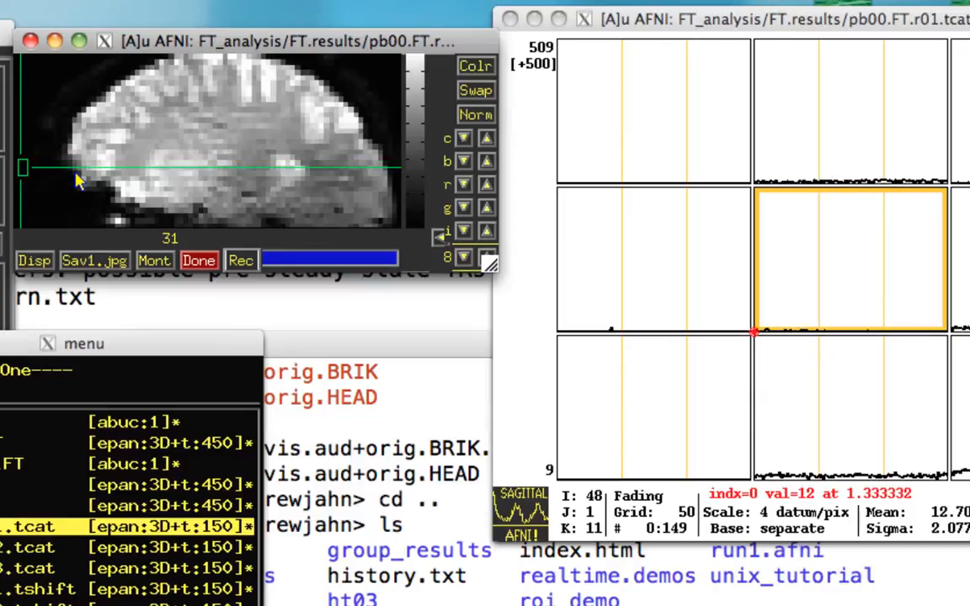
- Move the crosshairs to another brain location to inspect its pb00 run 1 time series
click(210, 64)
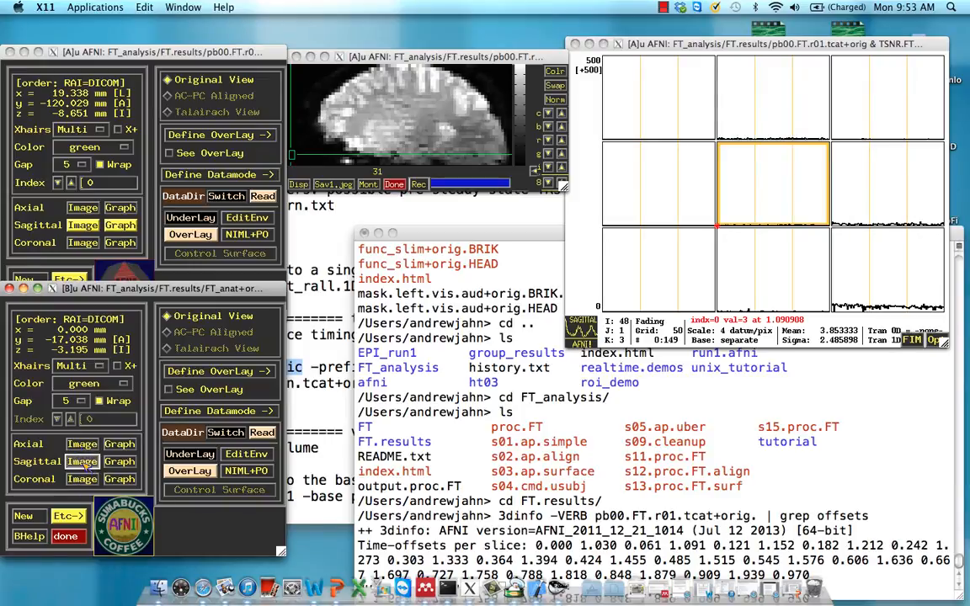
- Show a sagittal slice view for the new controller B and set its crosshair location
click(81, 462)
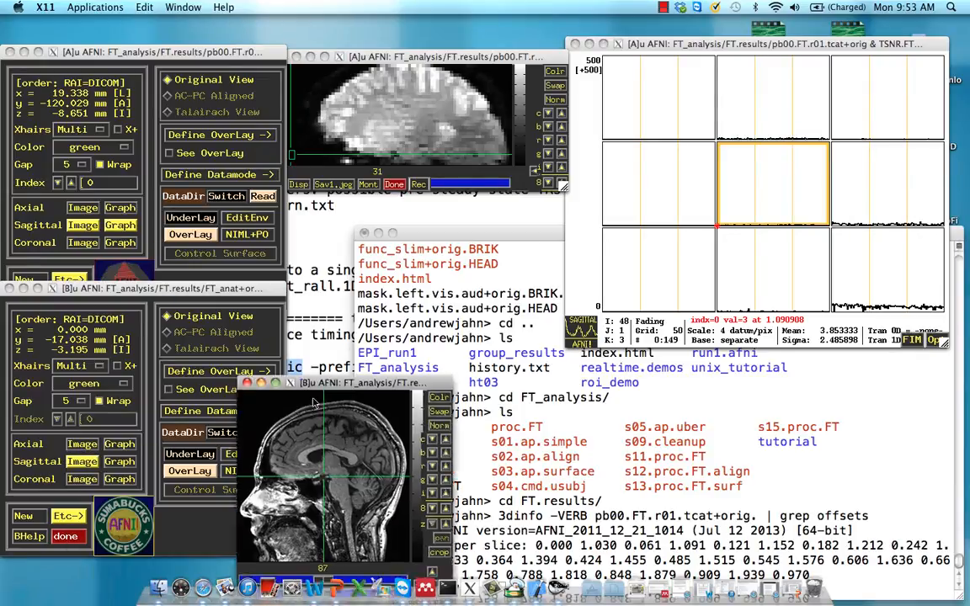
click(191, 217)
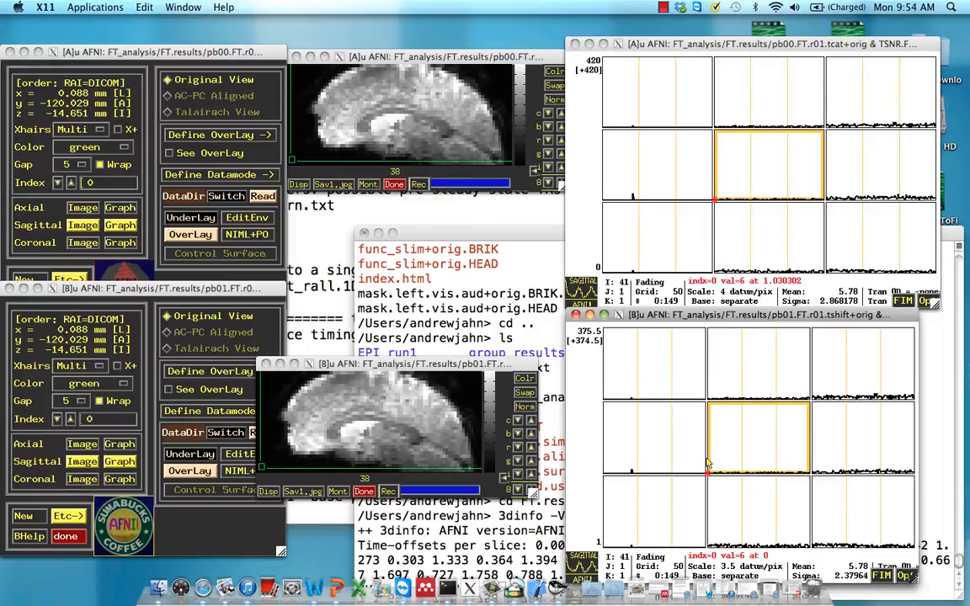
mouse_move(266, 465)
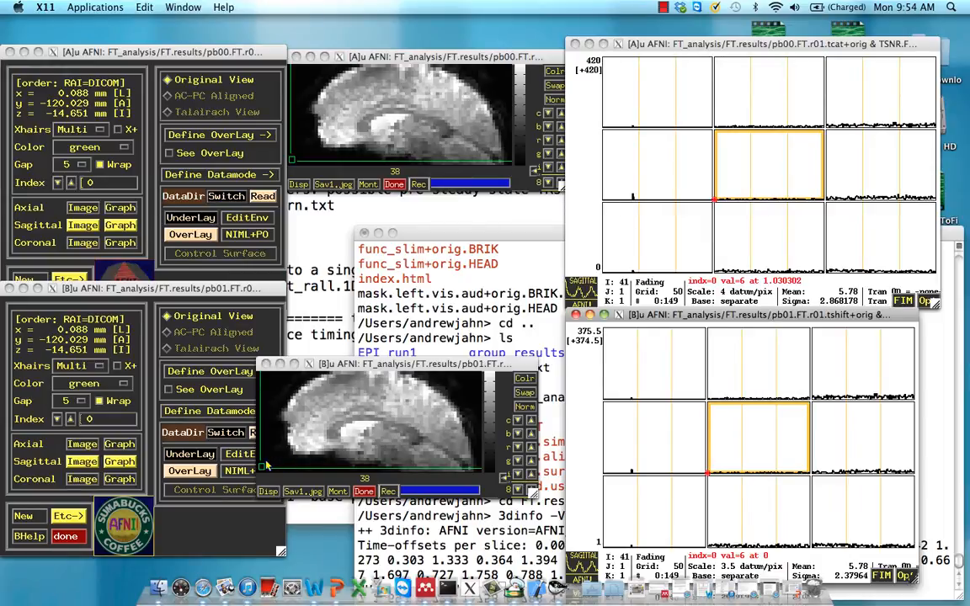